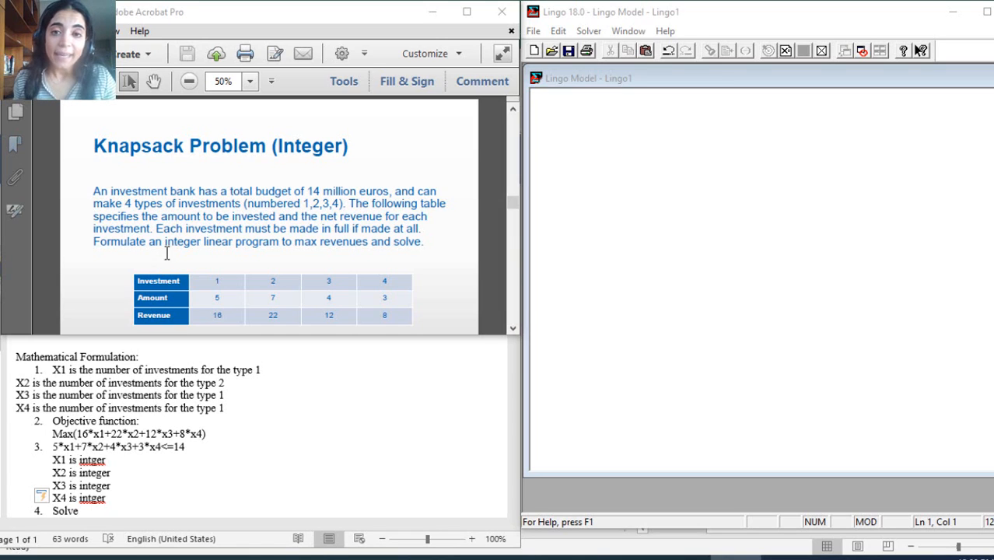
mouse_move(203, 273)
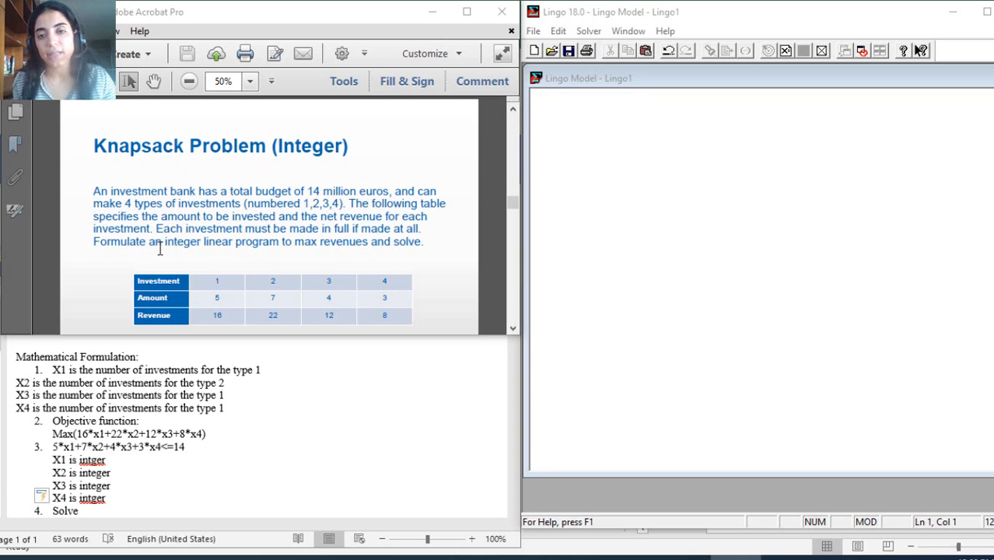
mouse_move(407, 280)
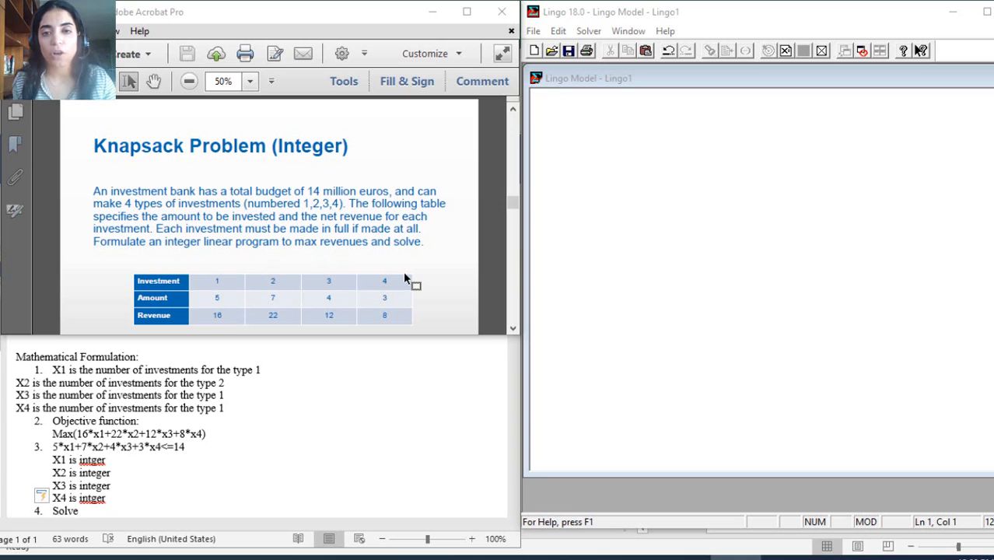
mouse_move(241, 292)
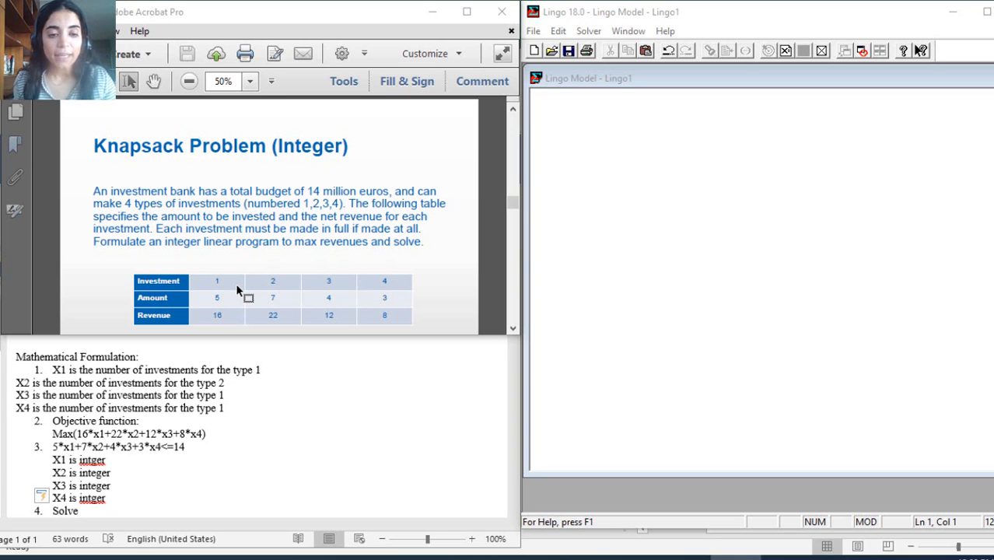
mouse_move(232, 283)
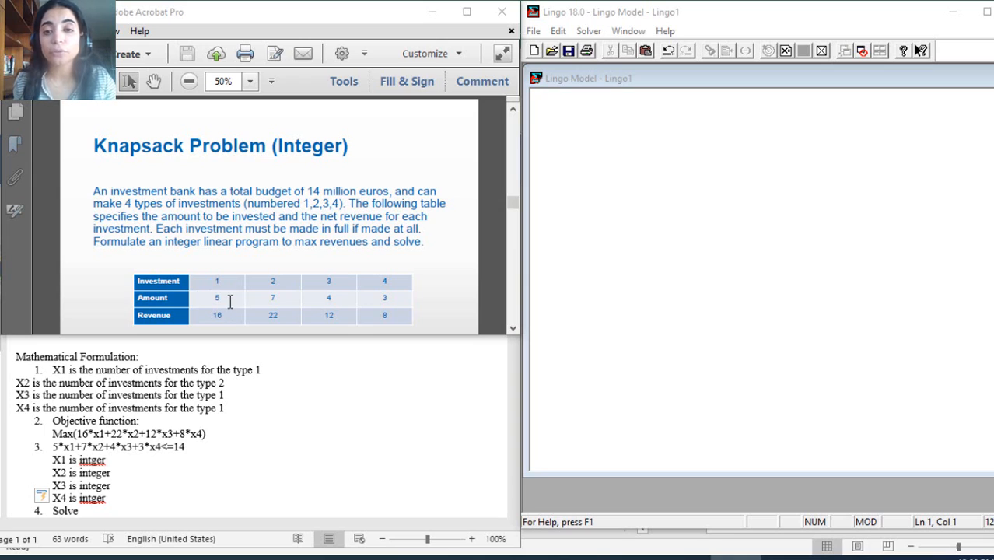
mouse_move(240, 305)
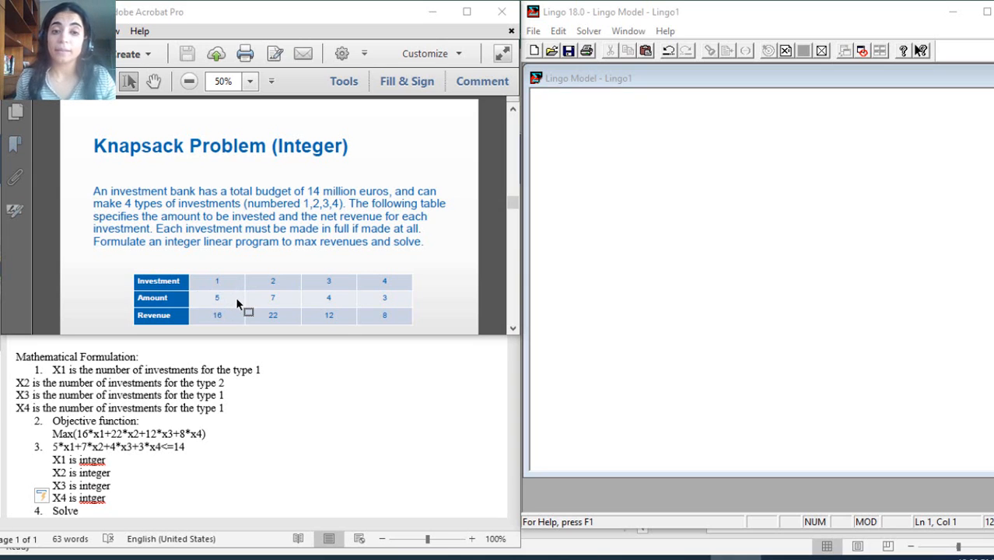
mouse_move(323, 180)
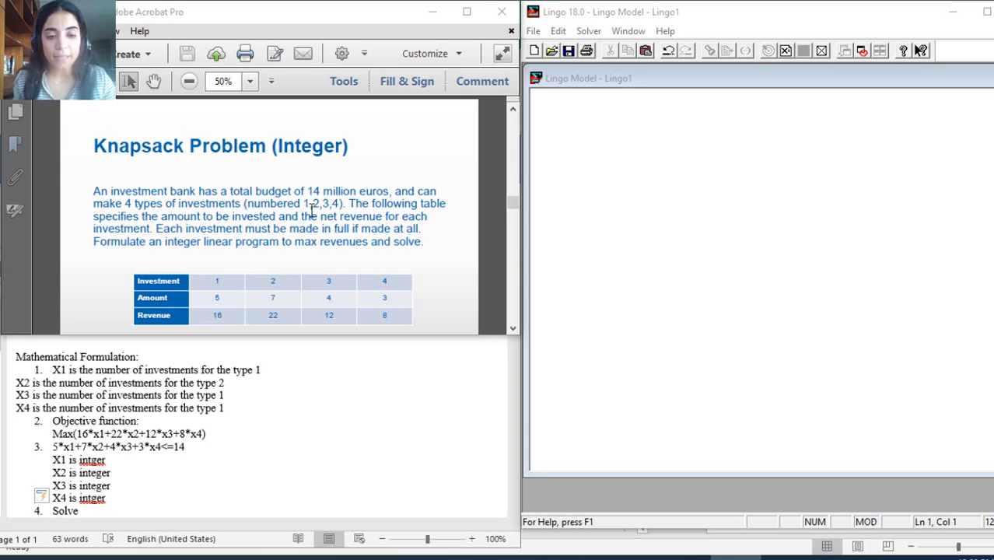
mouse_move(199, 314)
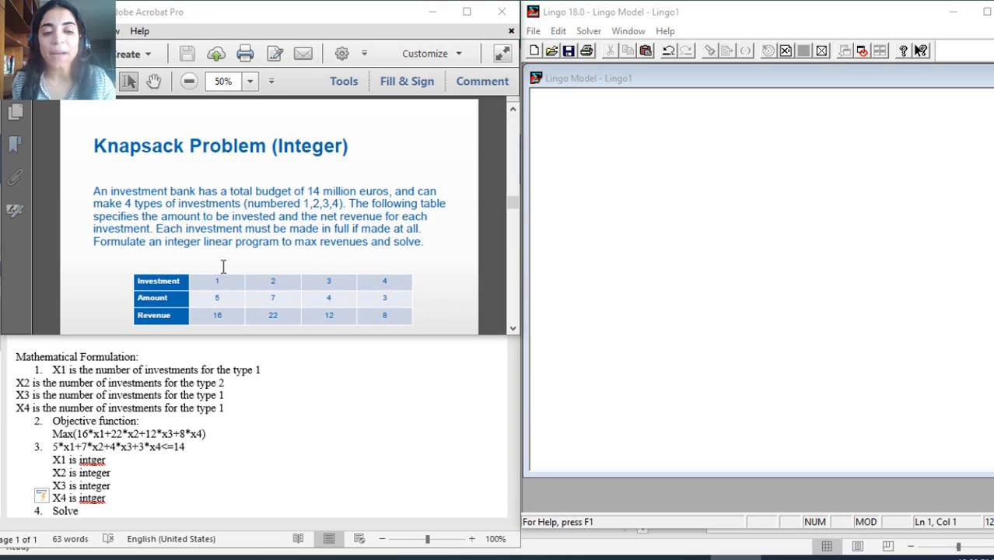
mouse_move(227, 257)
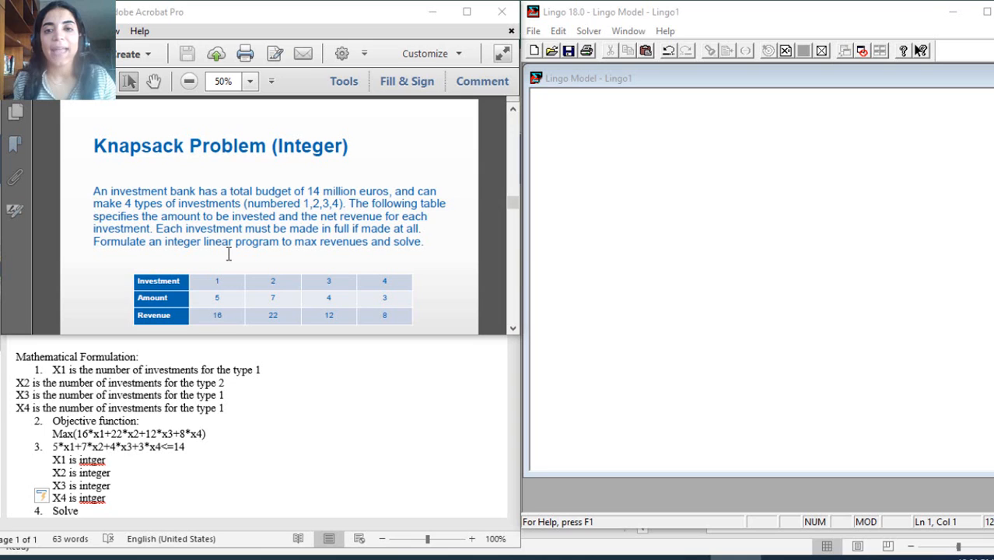
mouse_move(143, 243)
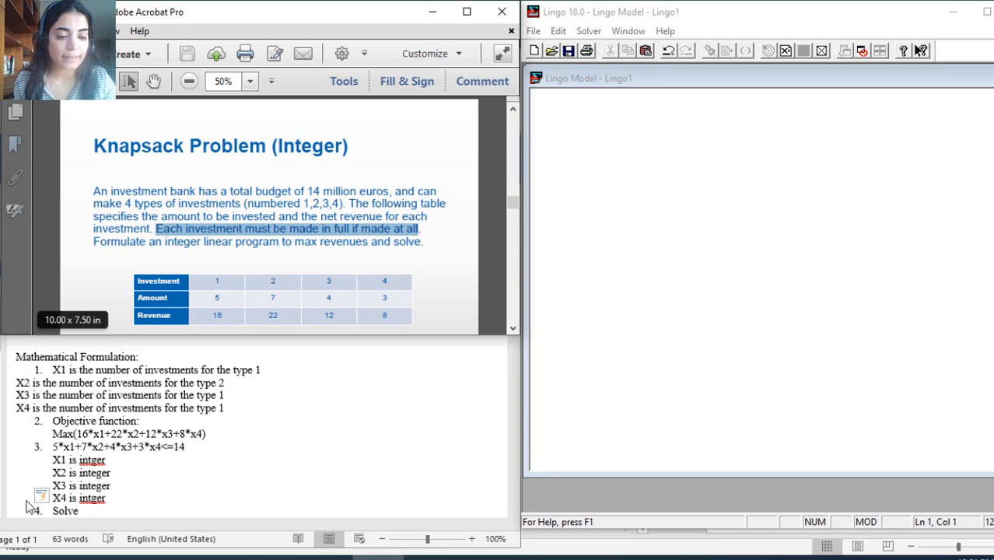
mouse_move(72, 462)
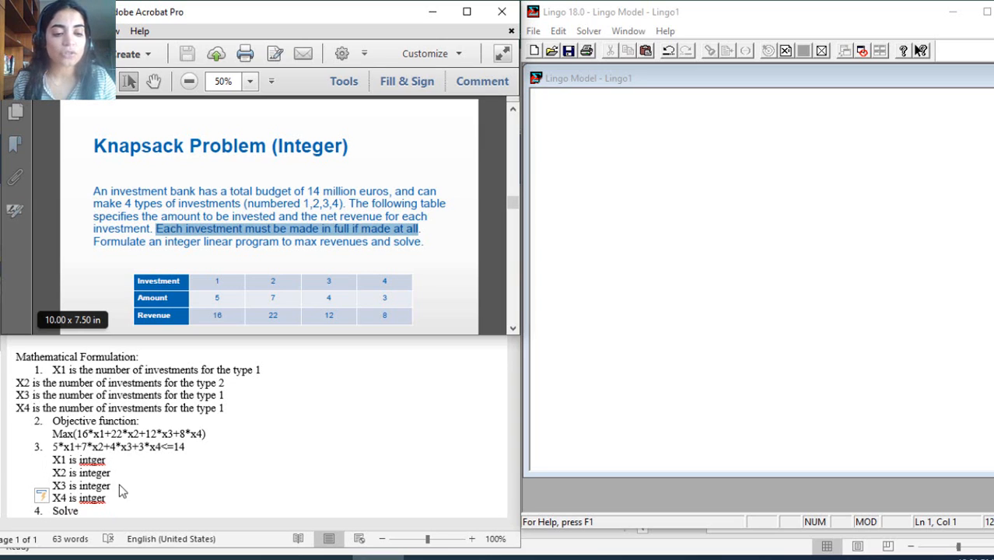
mouse_move(89, 464)
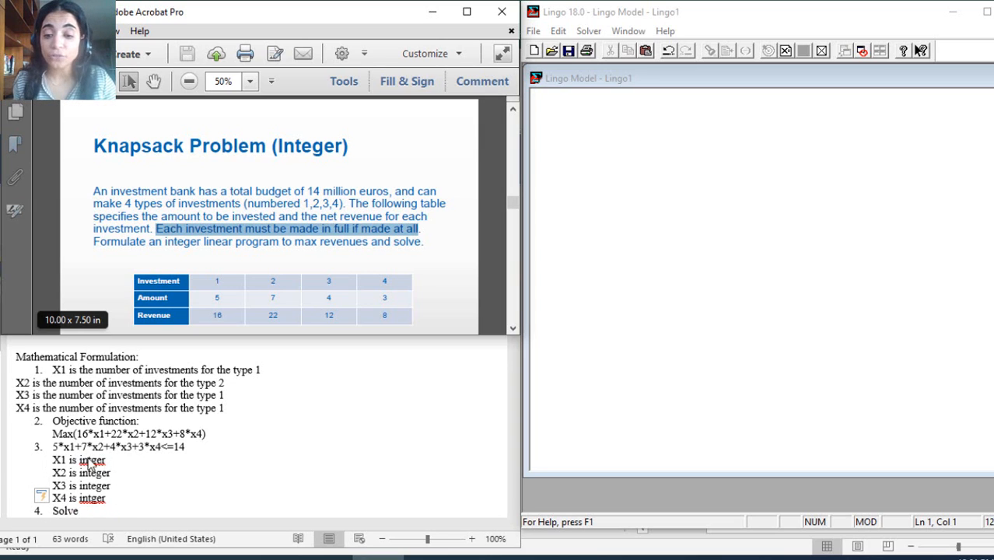
mouse_move(97, 463)
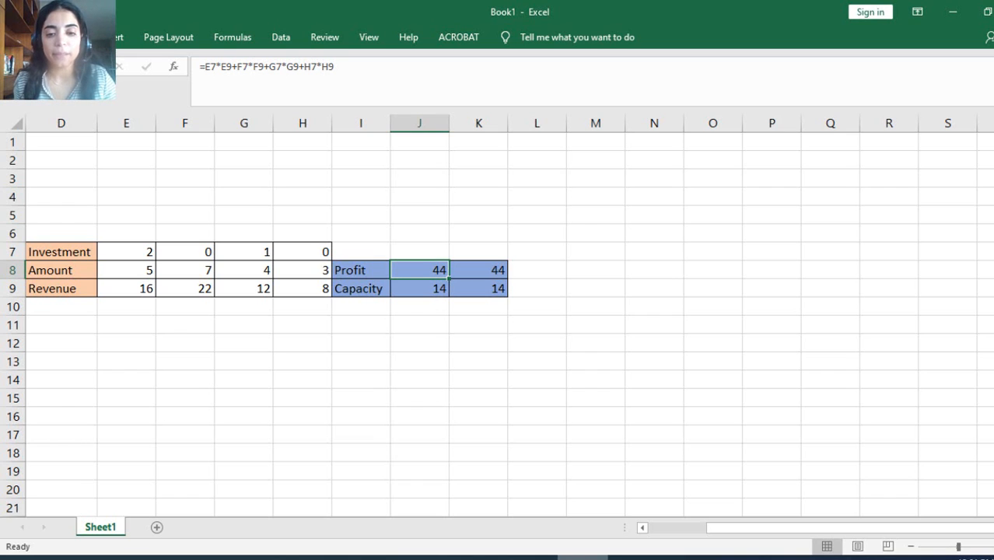
mouse_move(160, 278)
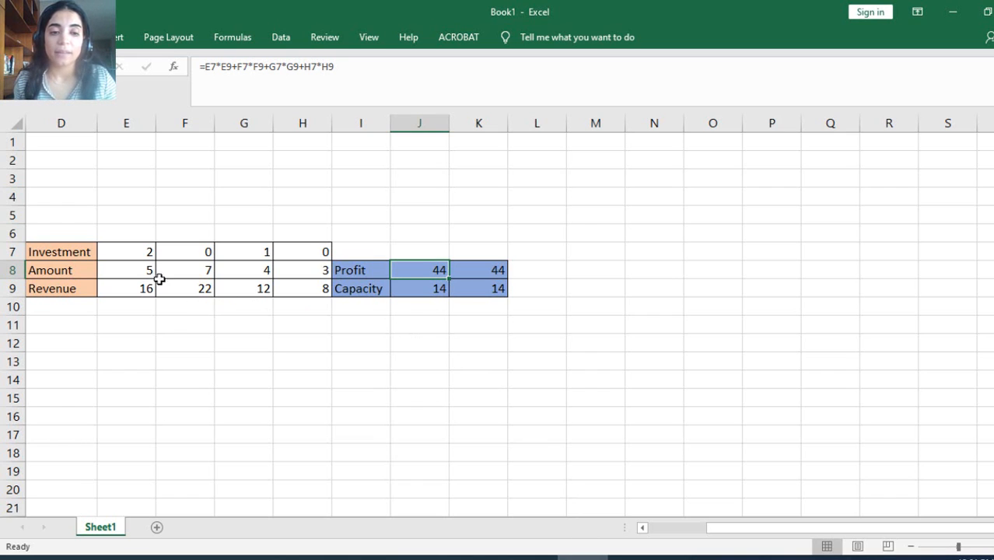
mouse_move(252, 246)
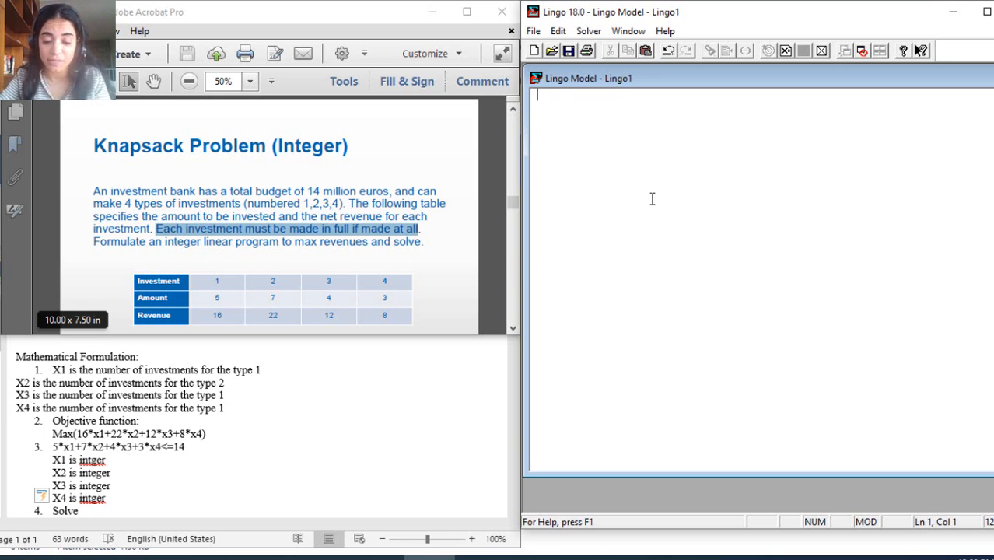
- Enter the objective max=16*x1+22*x2+12*x3+8*x4; as the model's first line
type("max=")
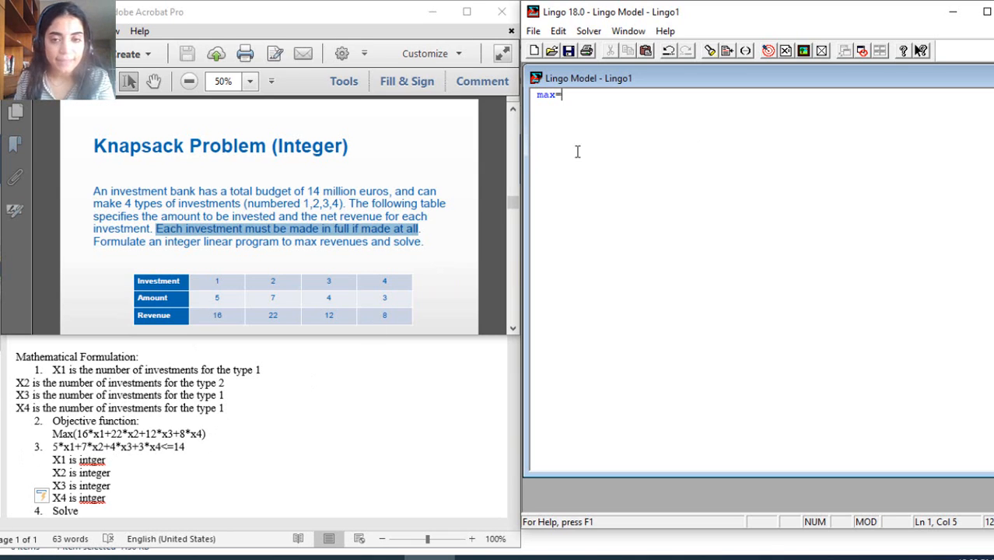
type("16*")
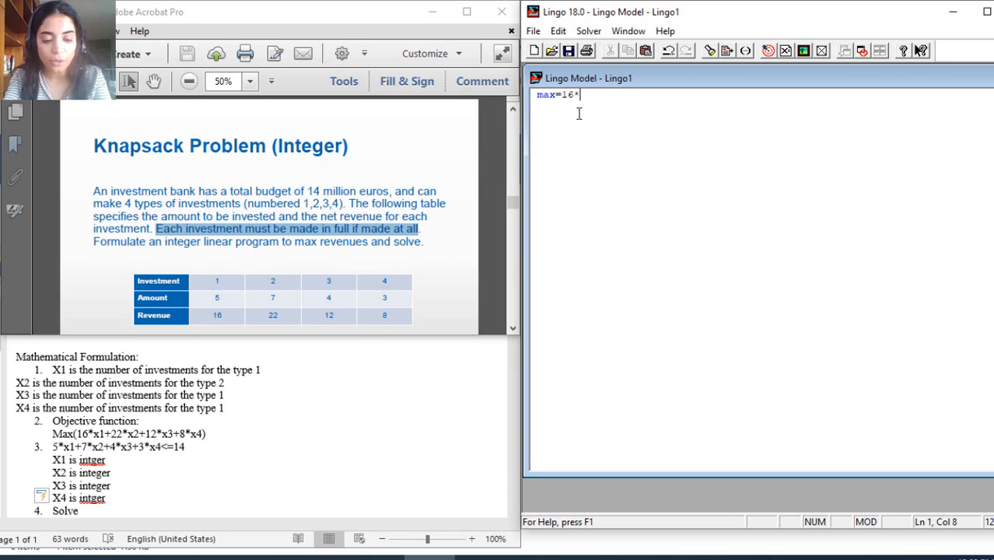
type("x1+2")
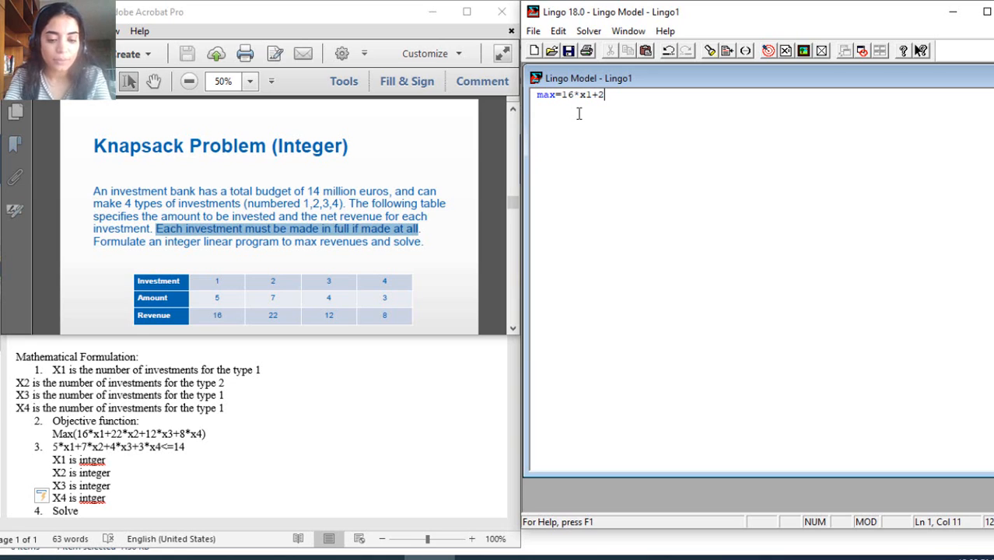
type("2*x2")
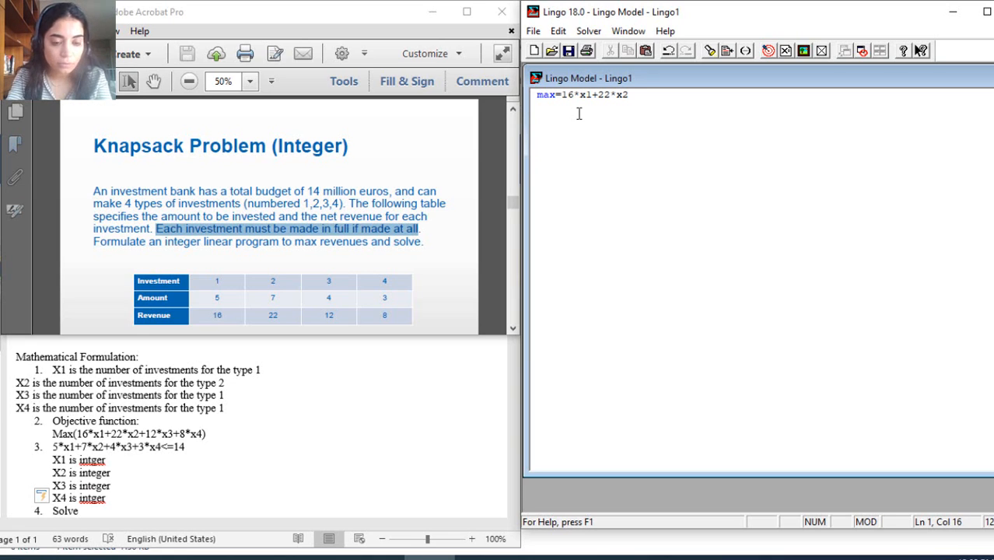
type("+12*x3")
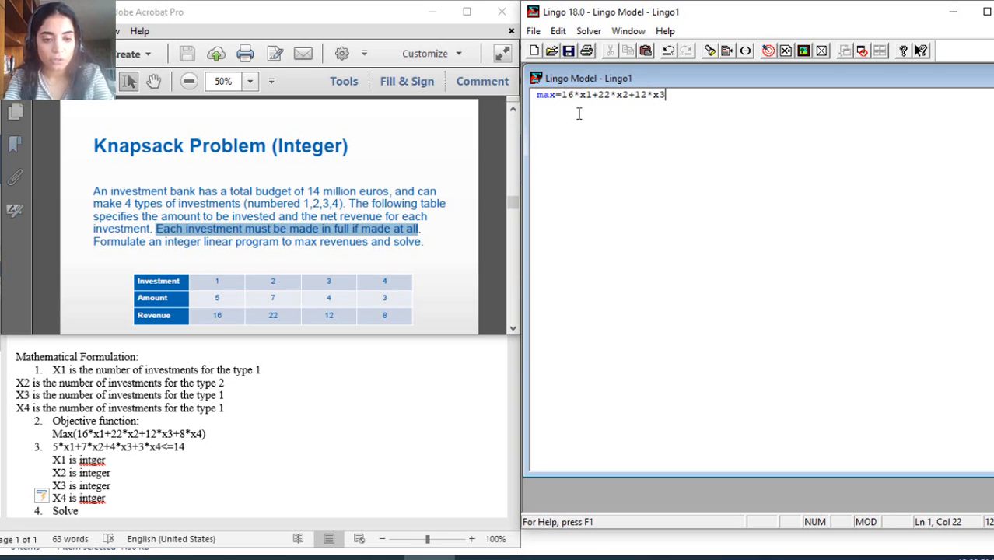
type("+8*")
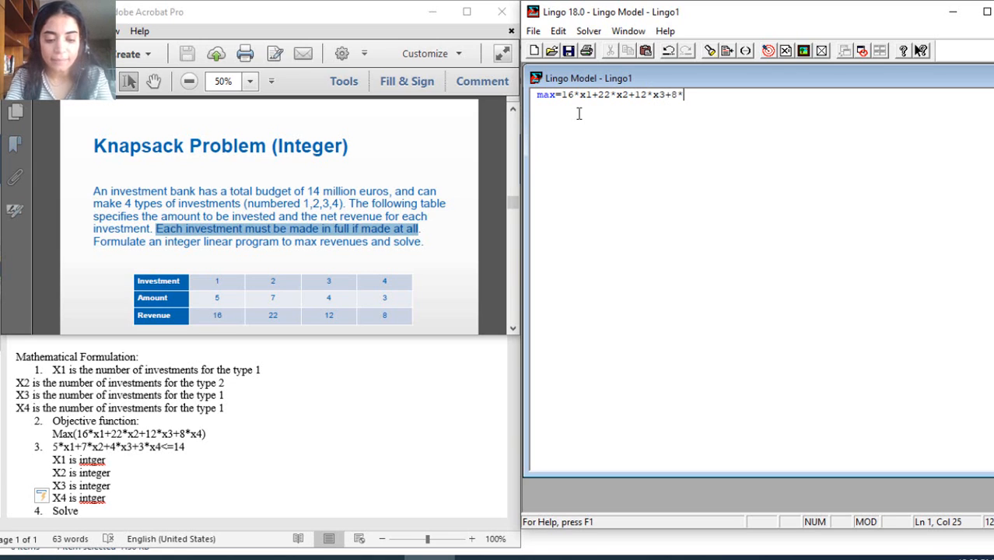
type("x4;")
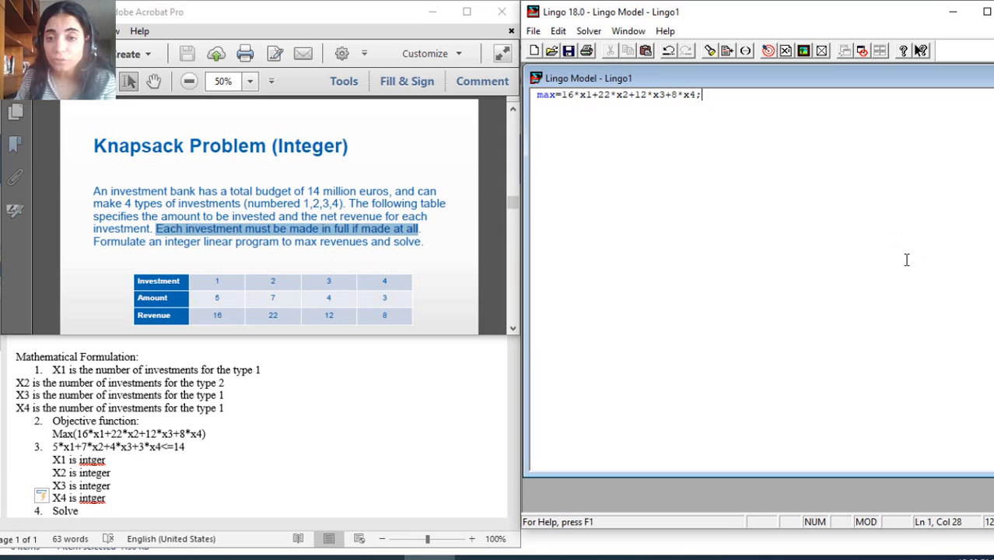
- Review the max keyword, then start a new line below the objective
double_click(546, 95)
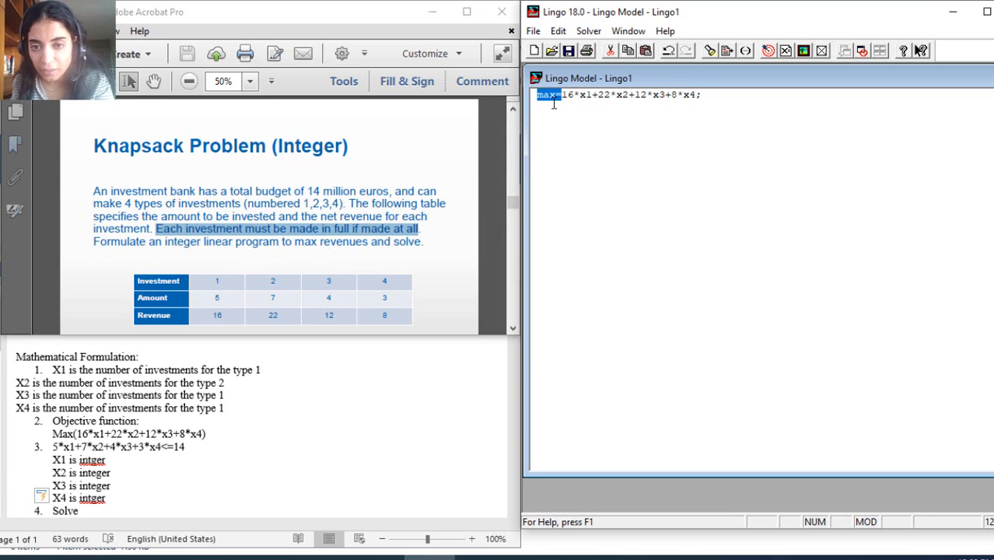
left_click(759, 147)
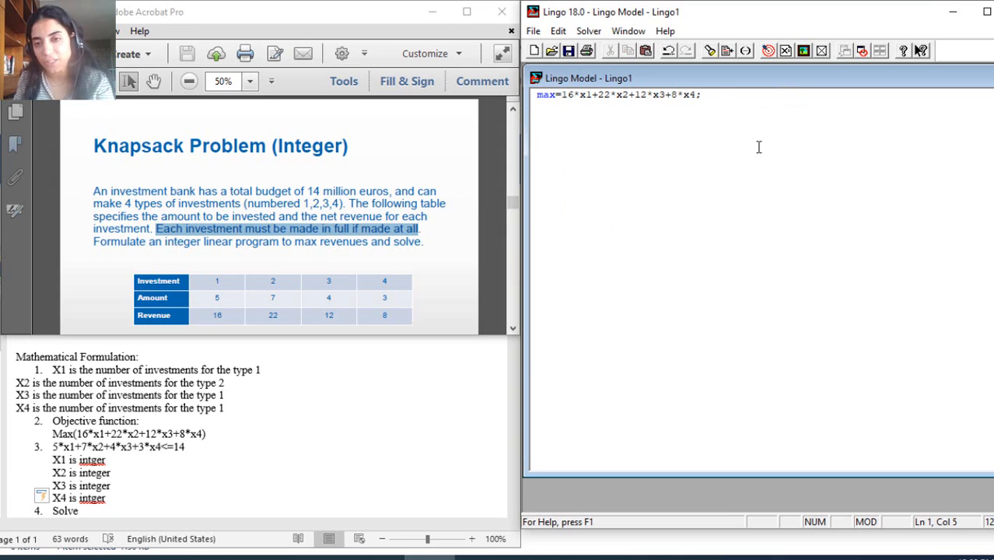
left_click(700, 95)
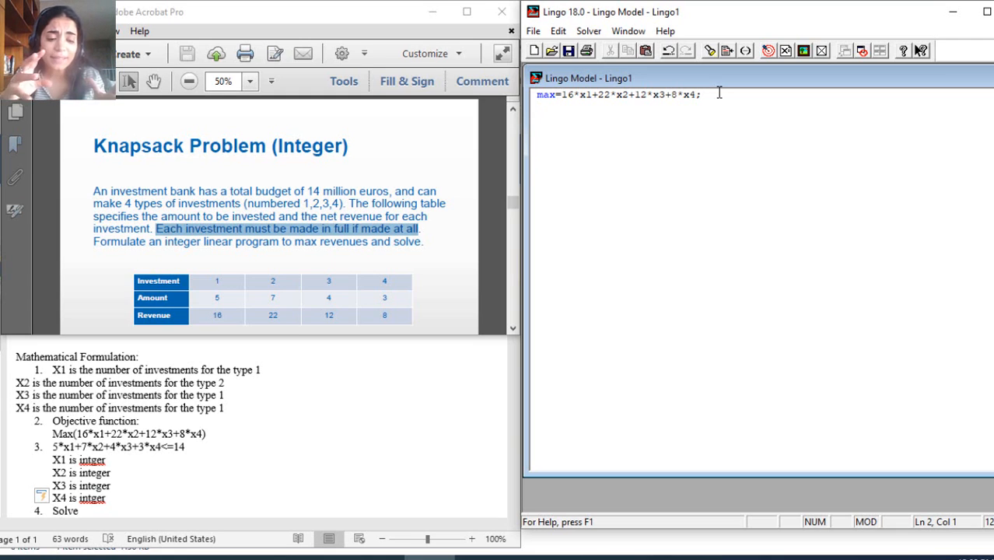
key("Return")
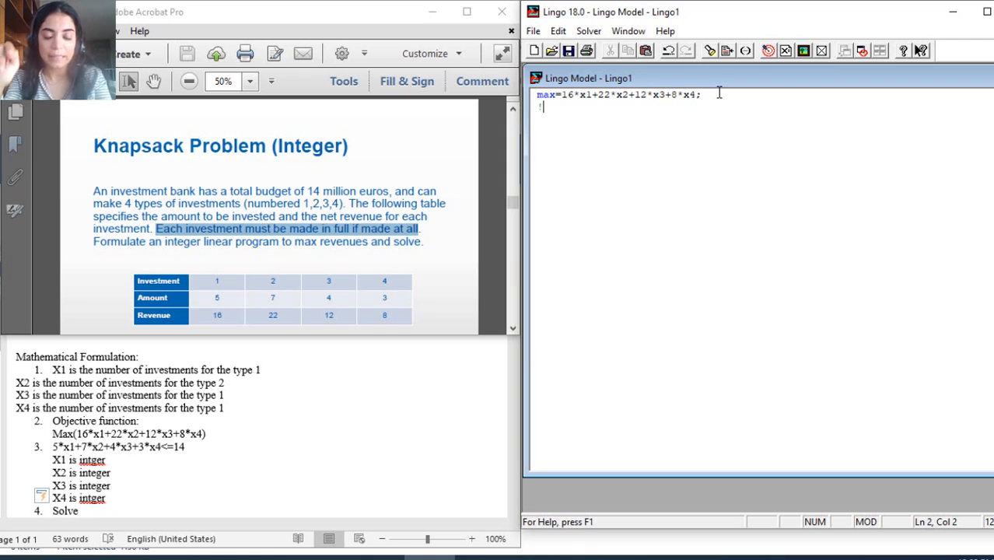
- Write the !constraints comment and begin the budget constraint 5*x1+7*x2, ending the comment with a semicolon
type("con")
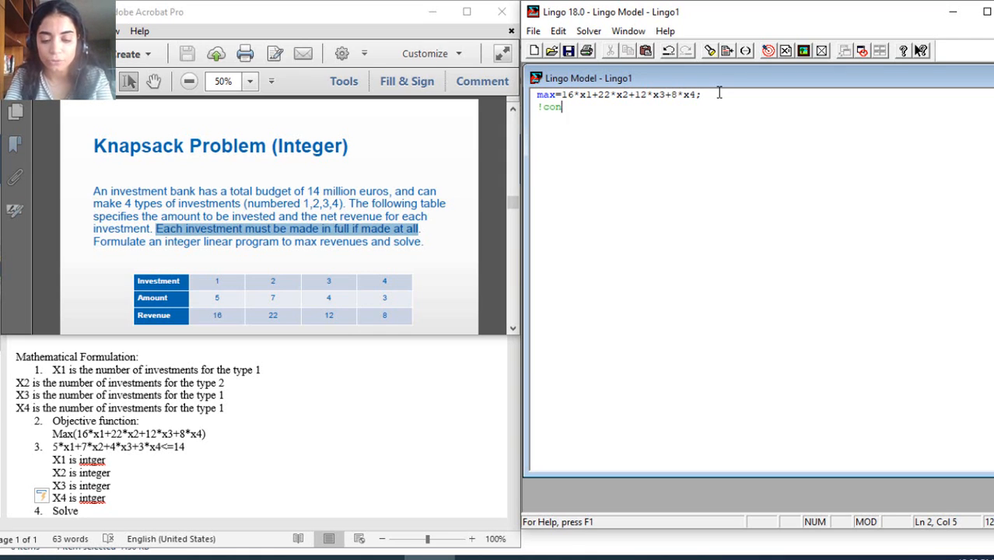
type("straints")
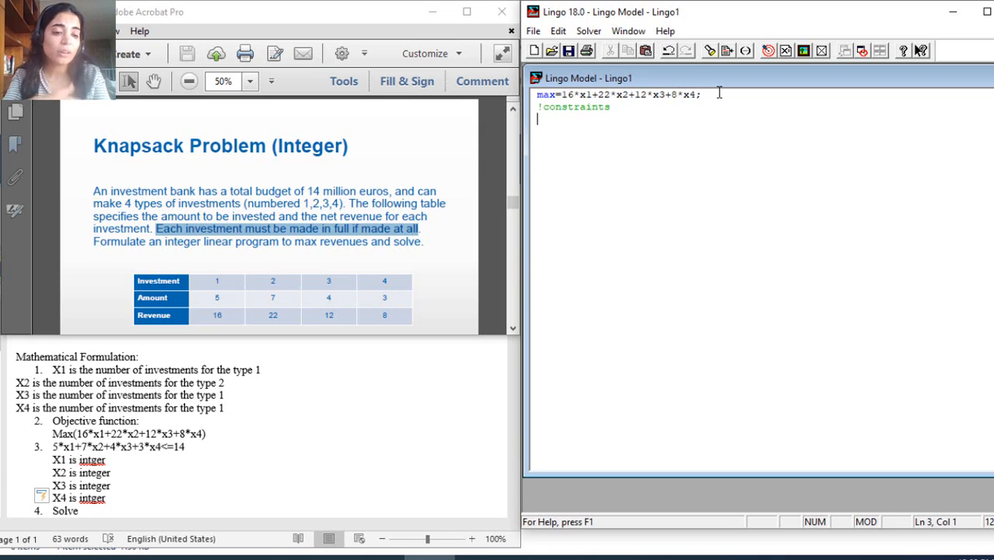
mouse_move(496, 235)
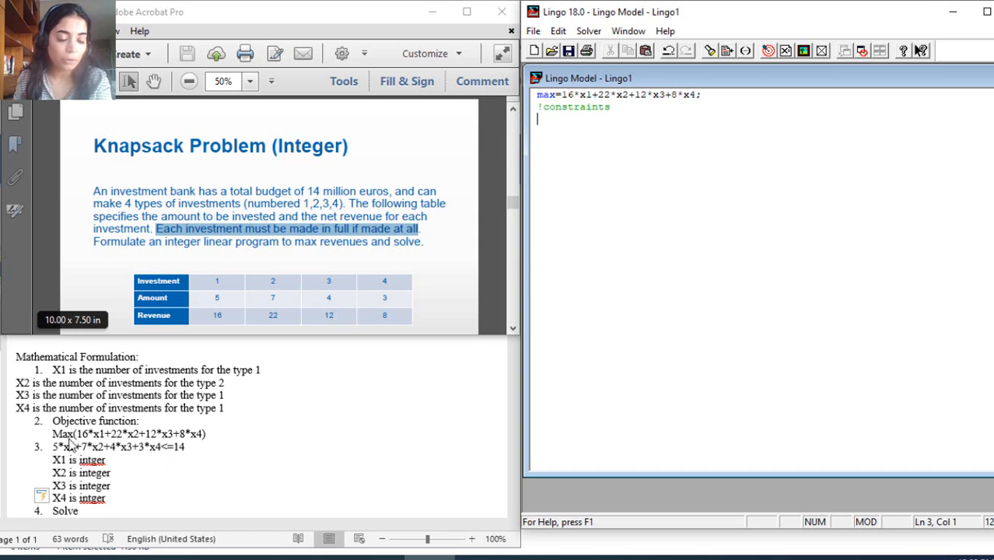
mouse_move(163, 467)
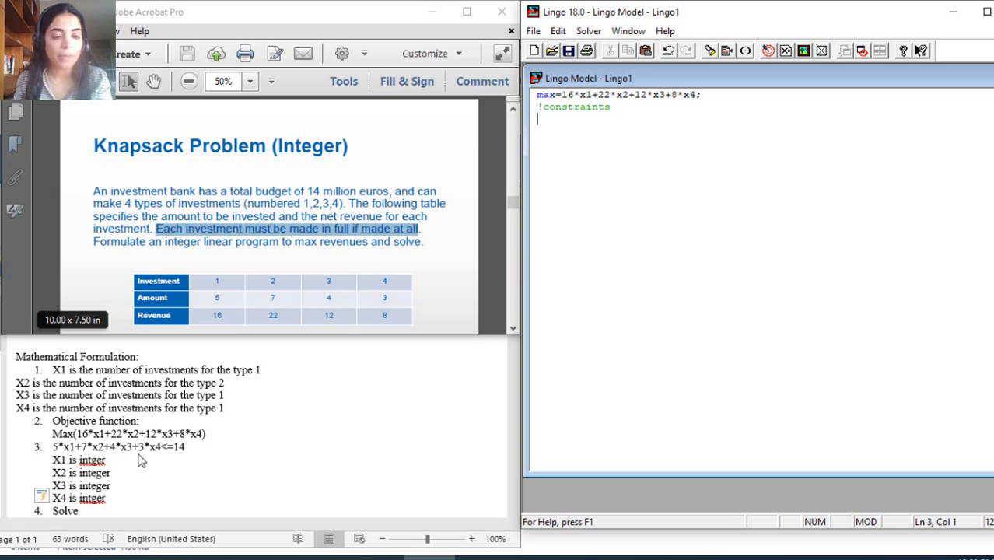
mouse_move(174, 460)
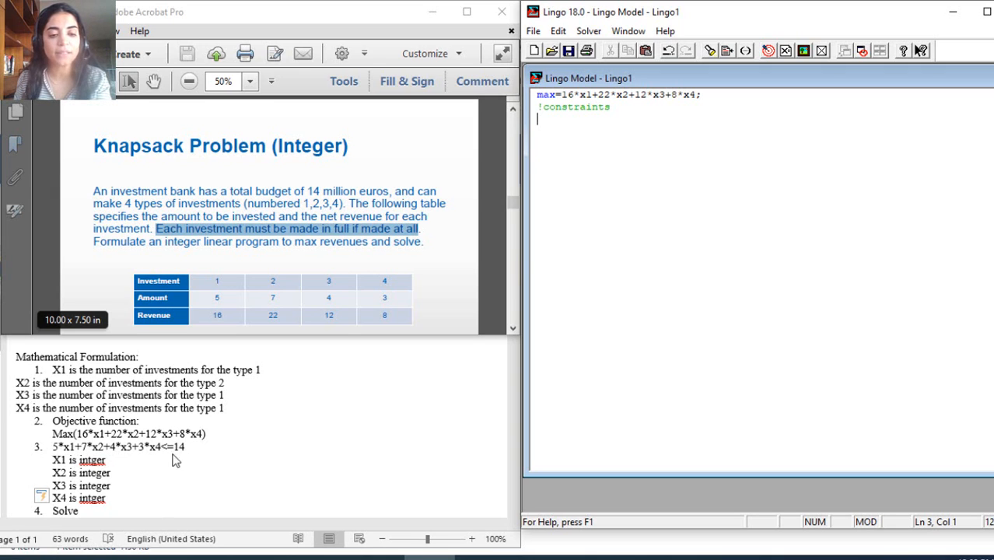
mouse_move(13, 450)
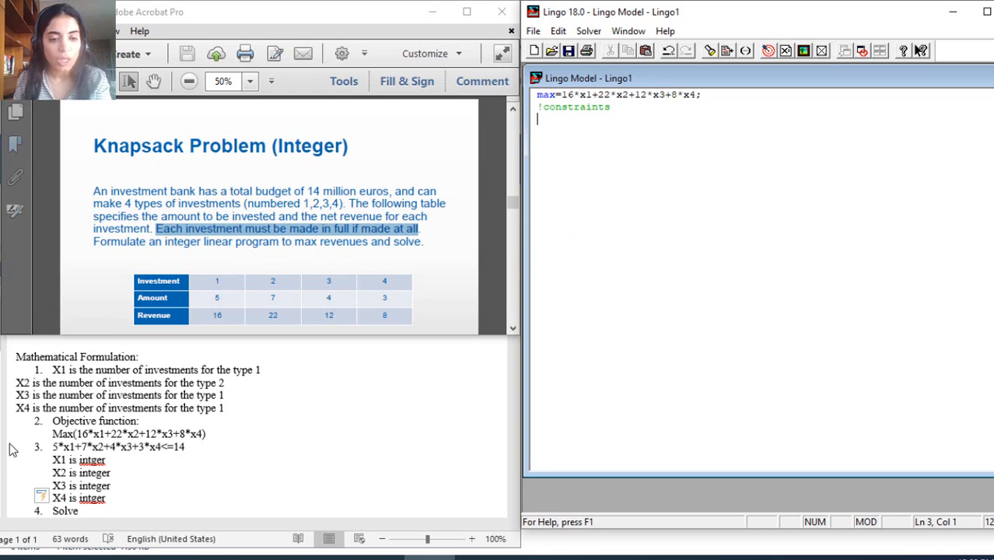
mouse_move(186, 451)
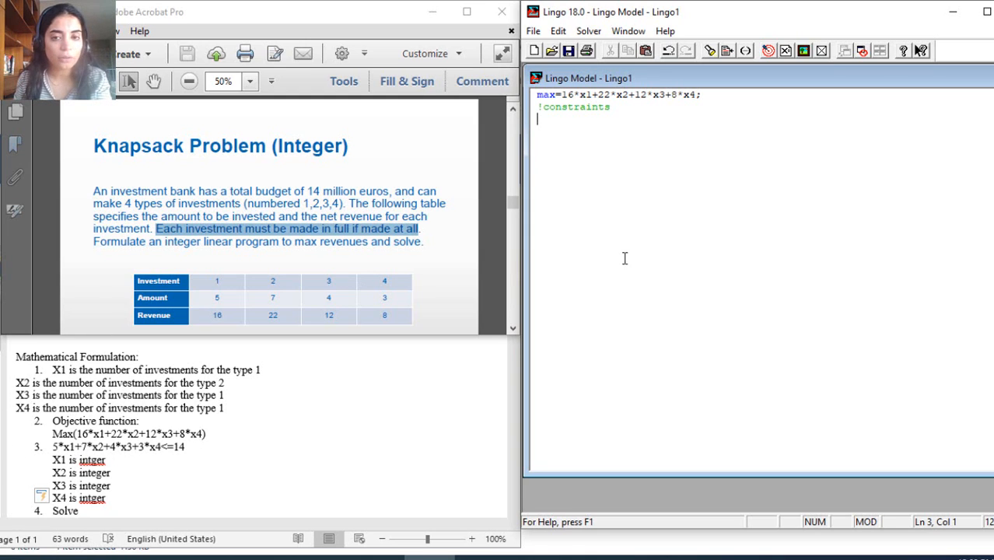
type("5*x")
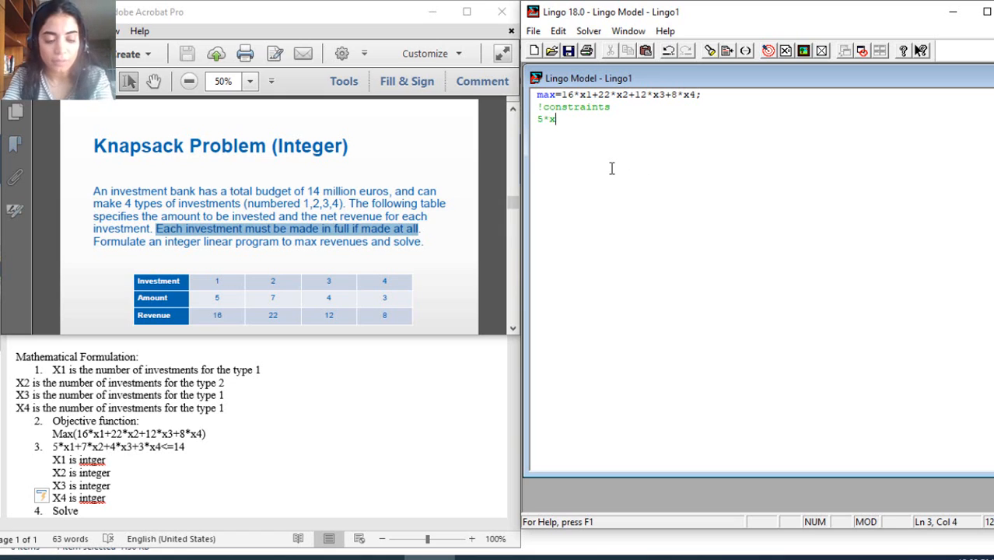
type("1+7")
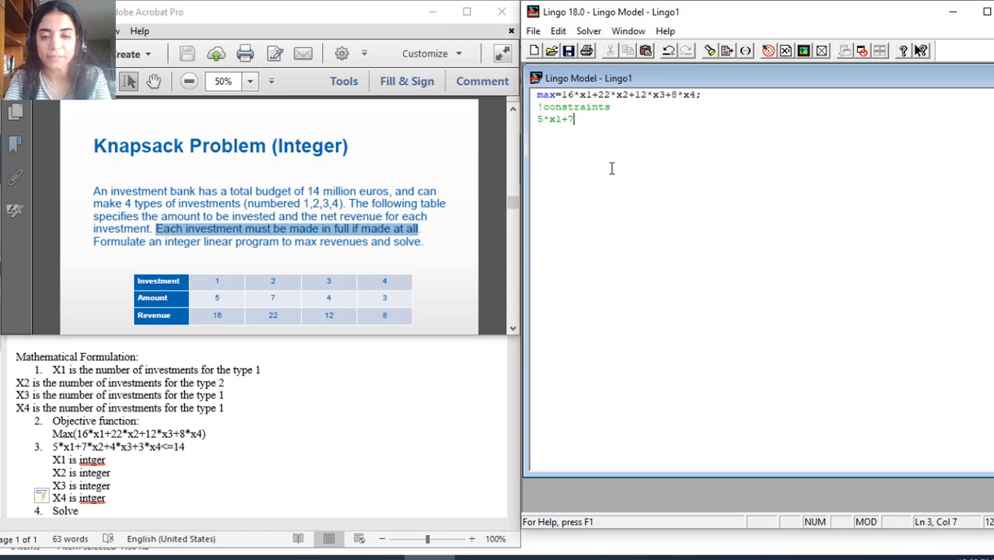
type("*x2")
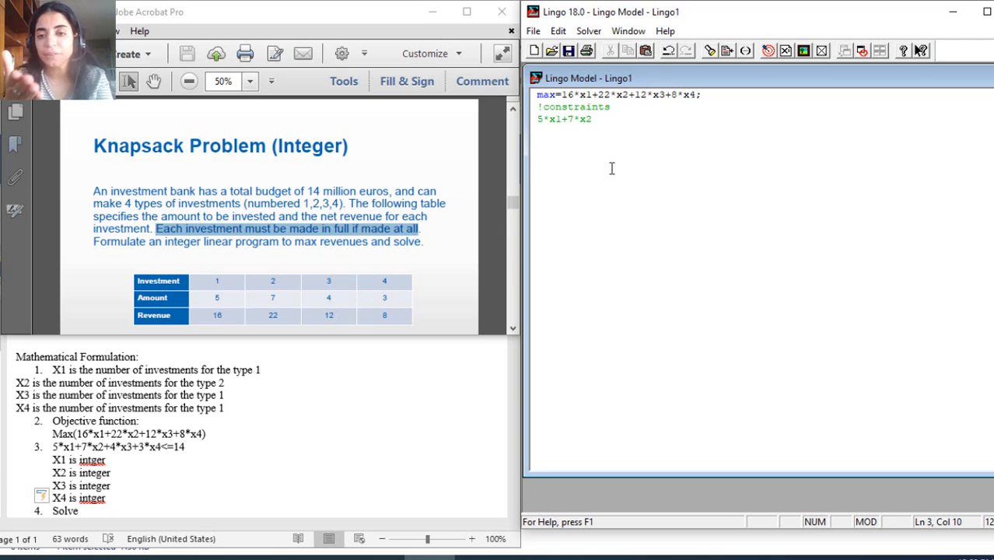
left_click(610, 106)
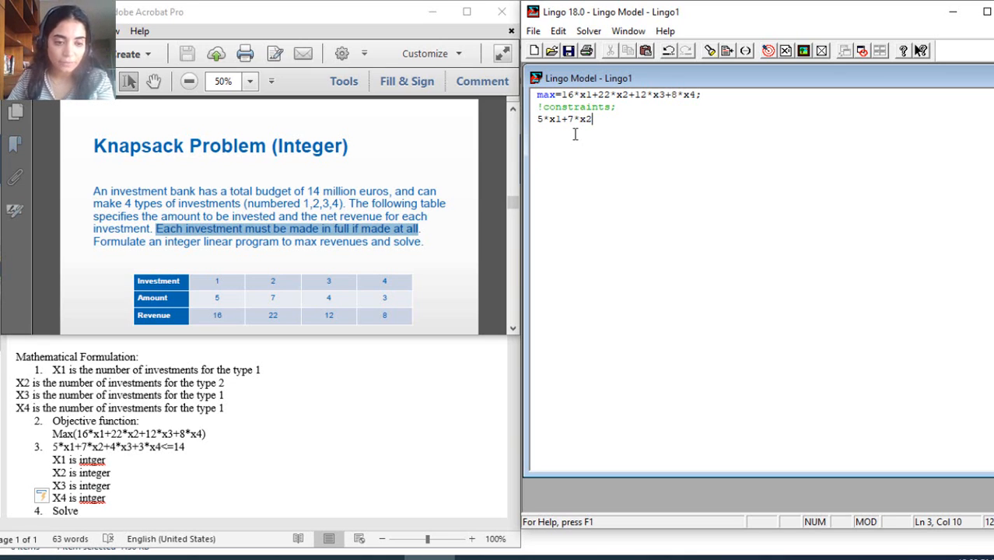
- Complete the budget constraint as 5*x1+7*x2+4*x3+3*x4<=14
type("+4")
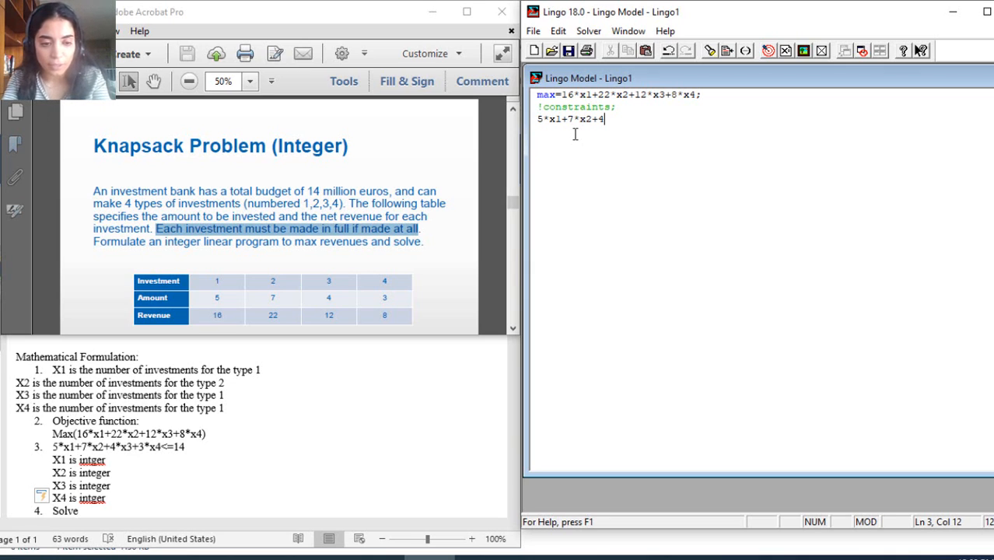
type("*x3")
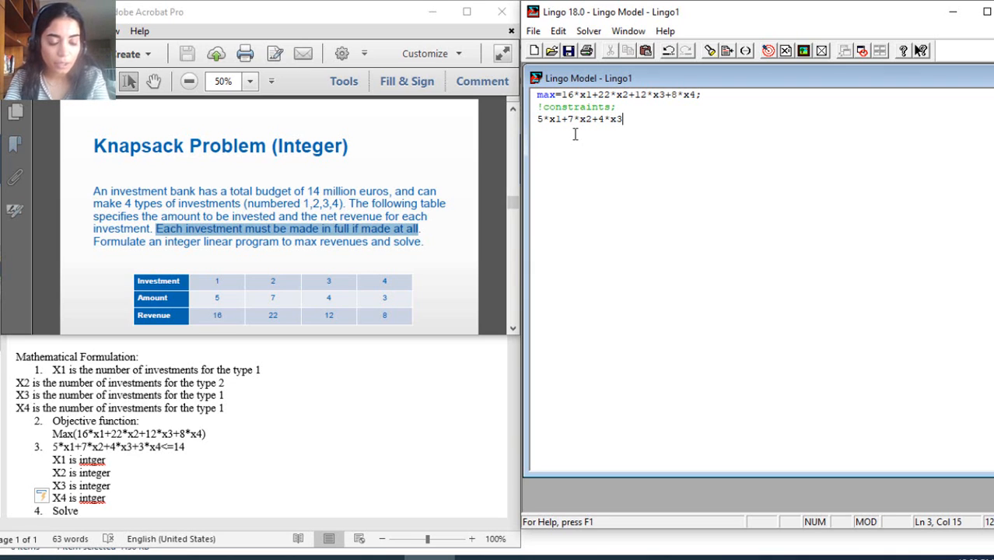
type("+")
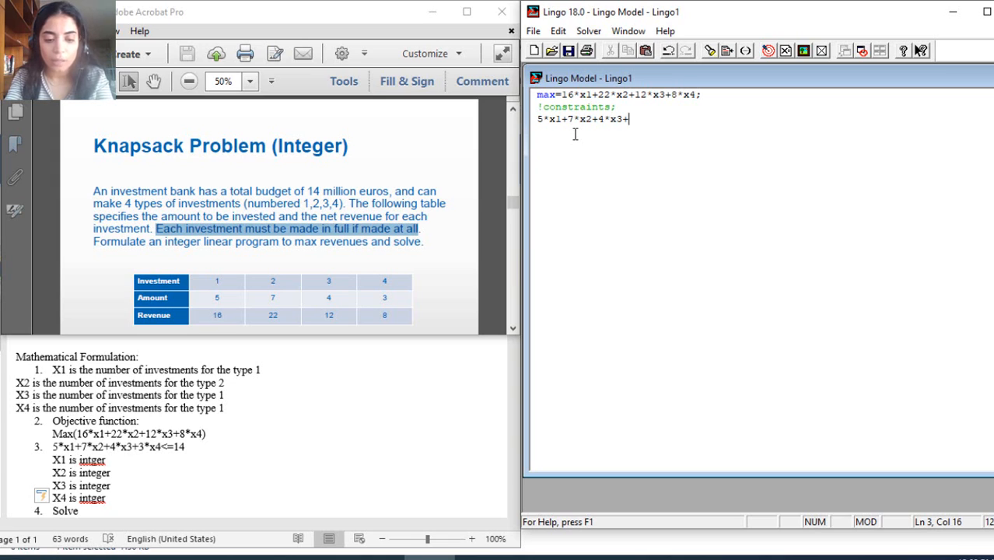
type("3*x")
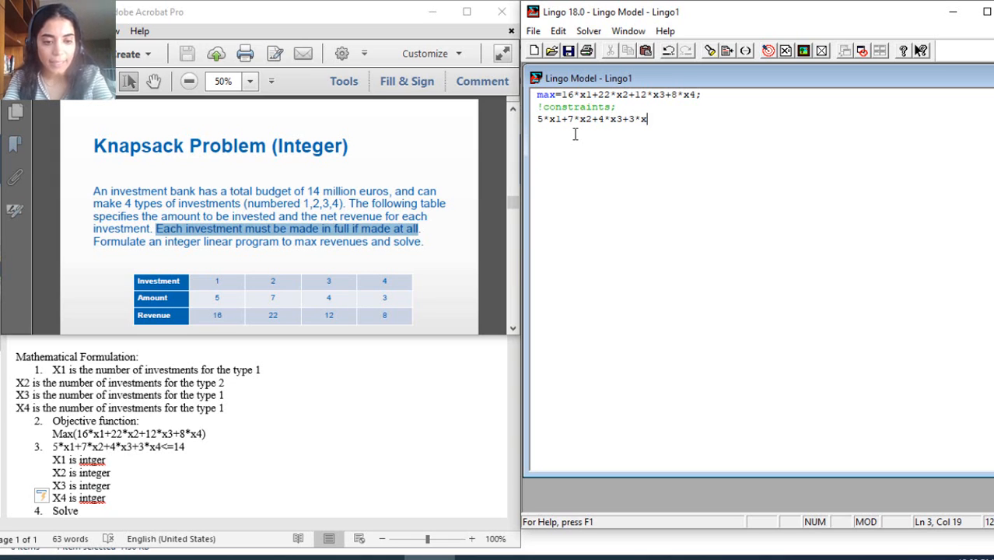
type("<")
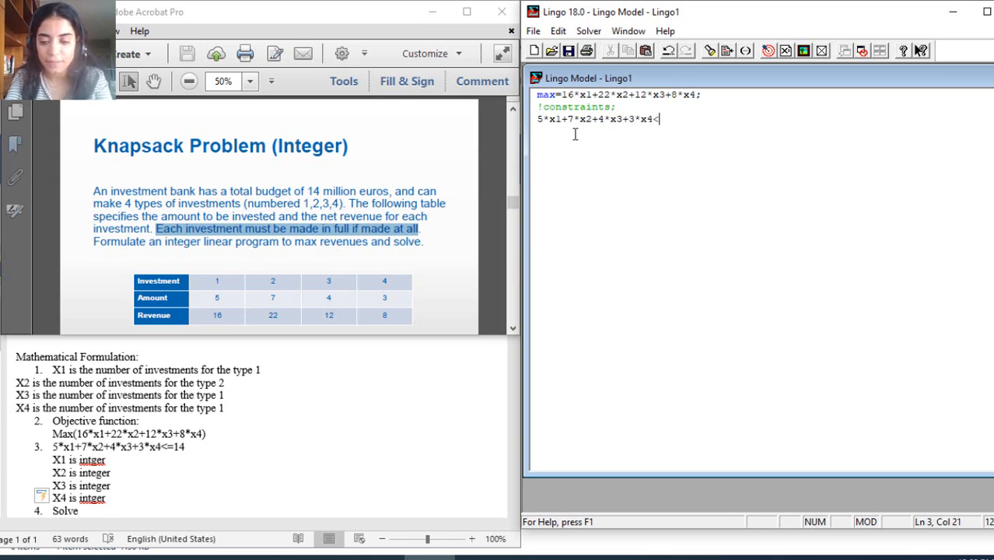
type("=14;")
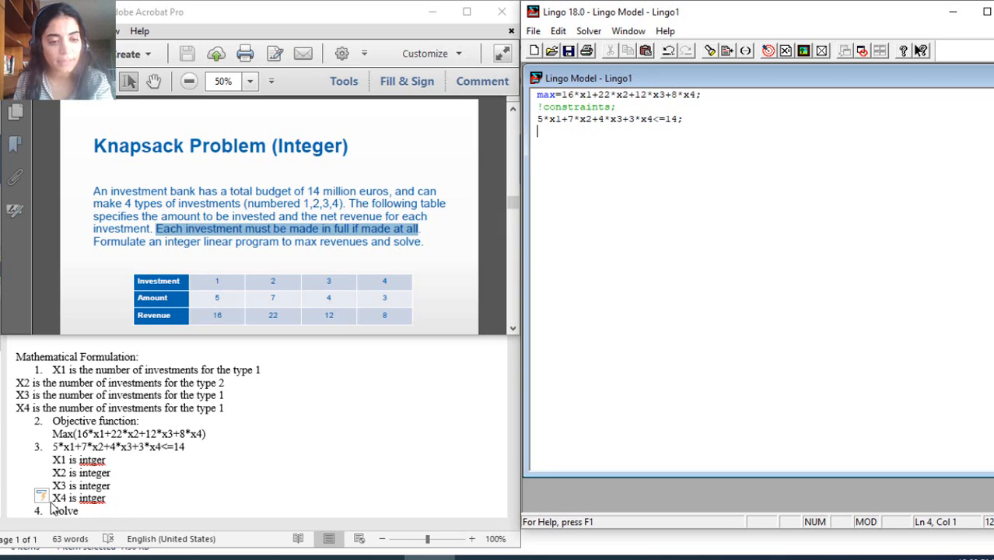
mouse_move(665, 212)
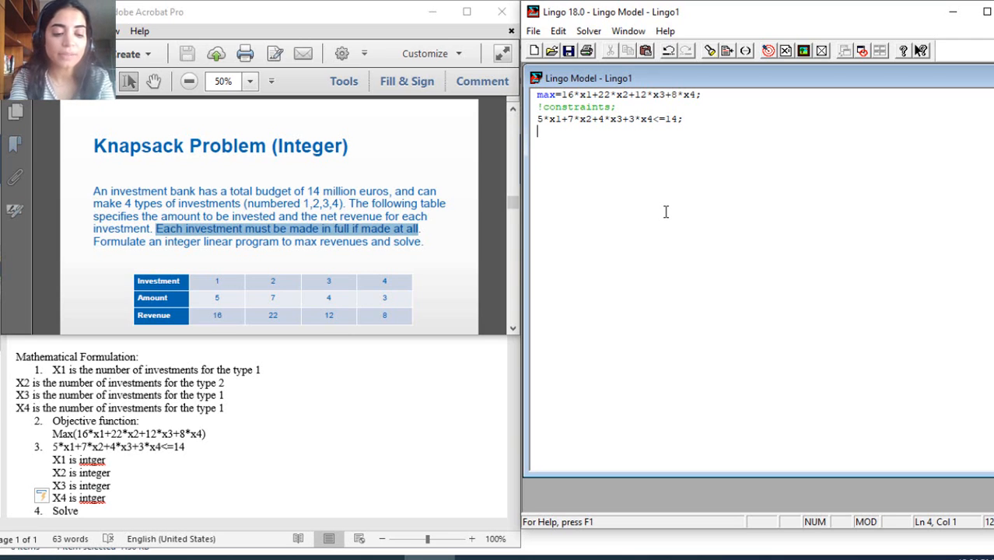
type("@")
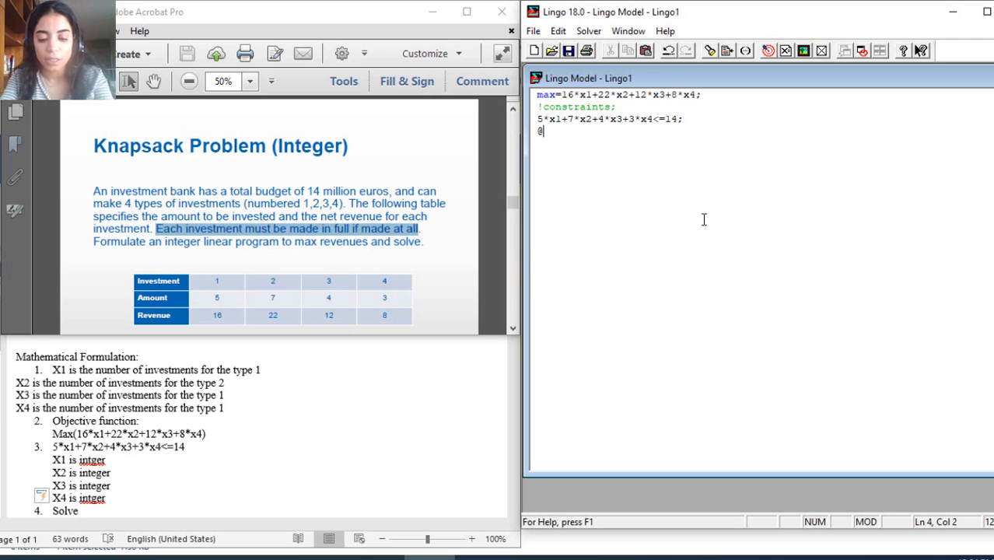
type("gin(")
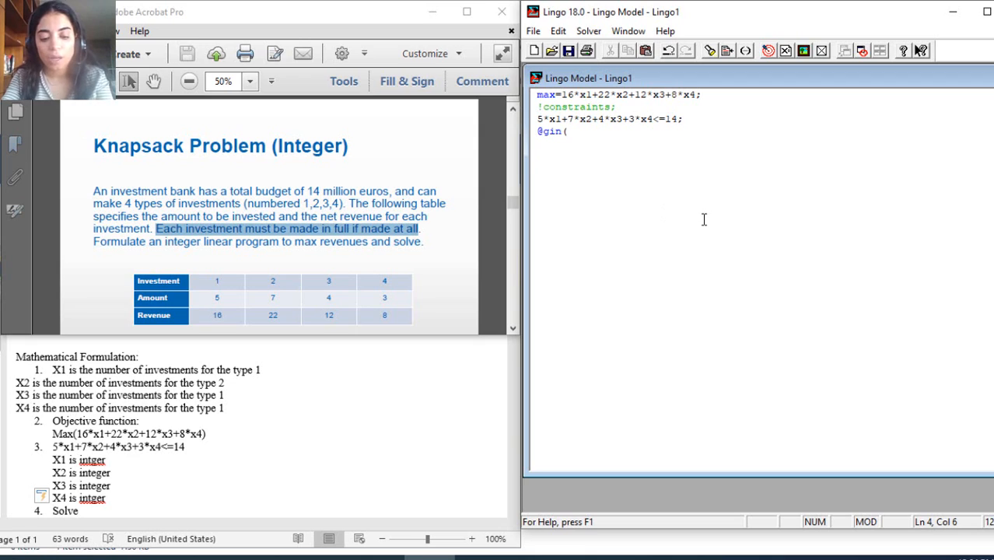
type("x1")
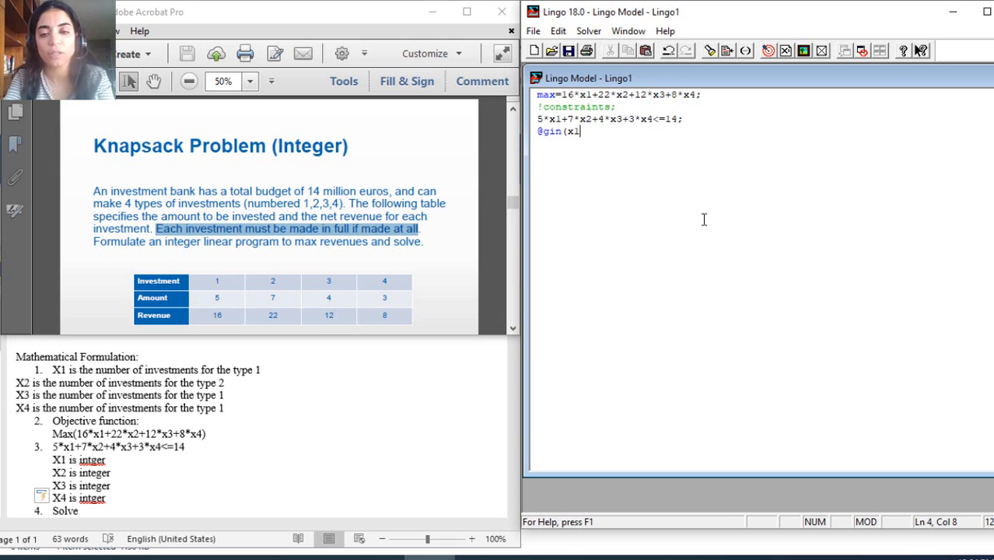
type(");")
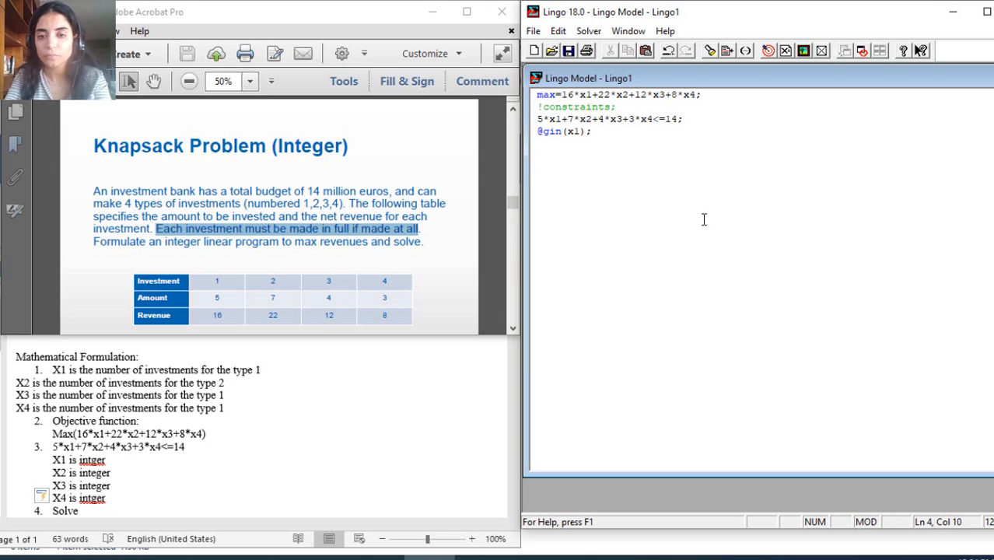
type("@")
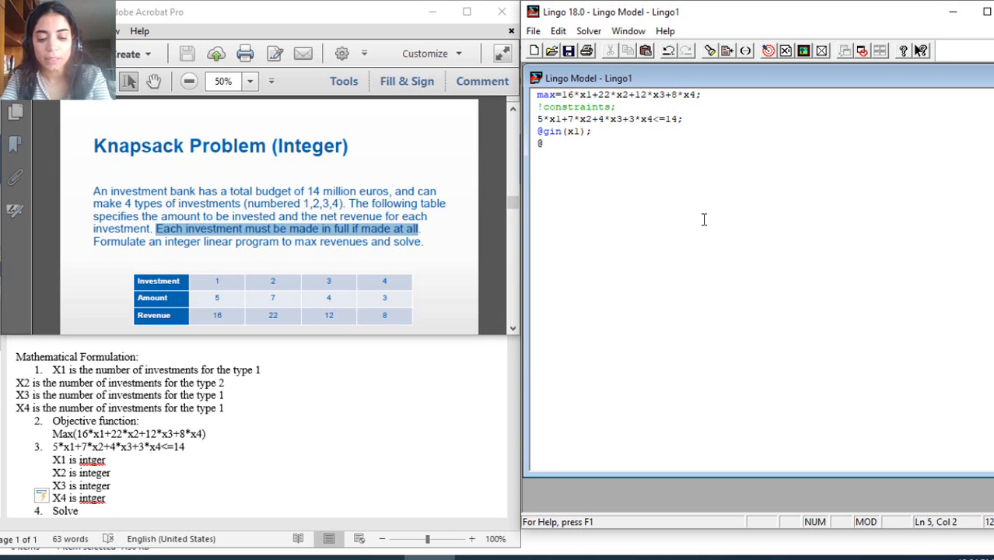
type("gin(x")
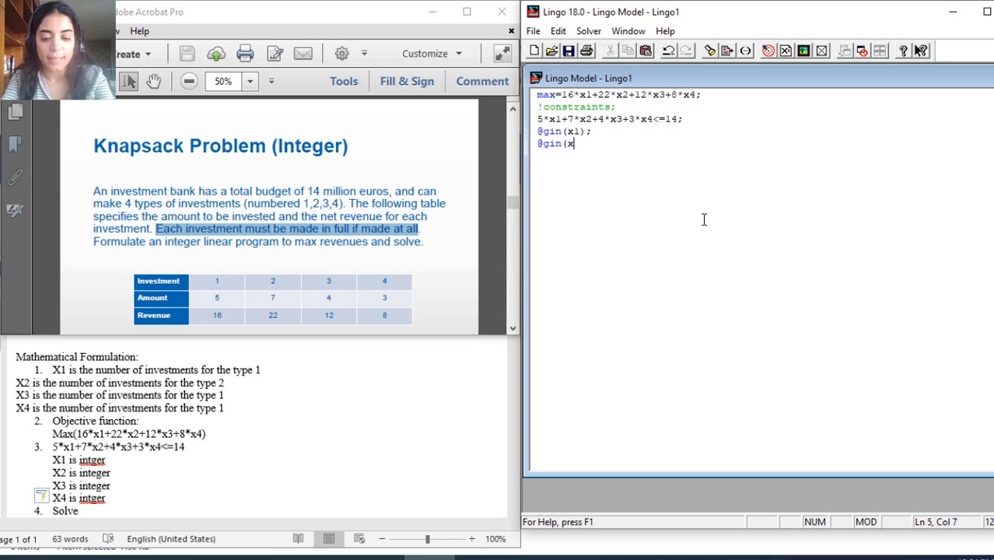
type("2);")
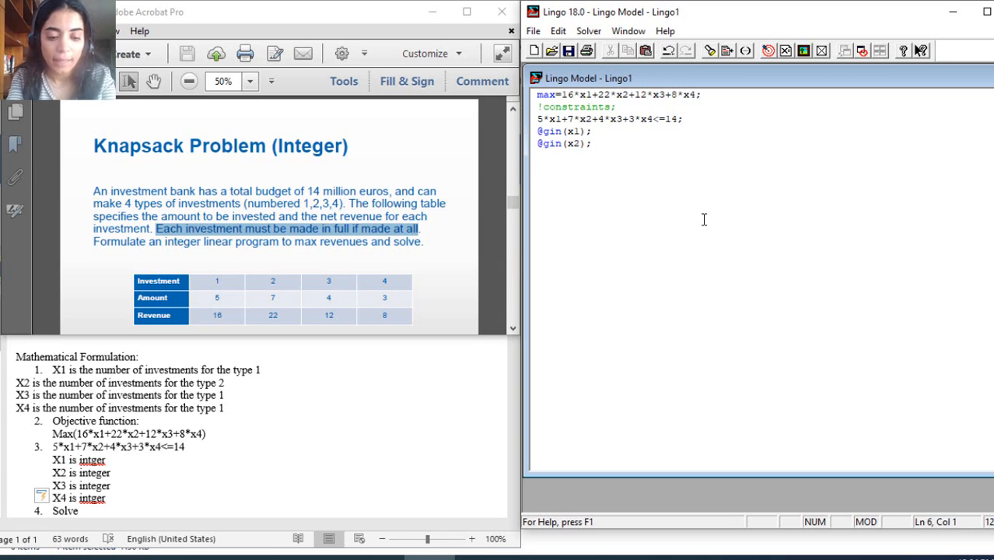
type("@gin")
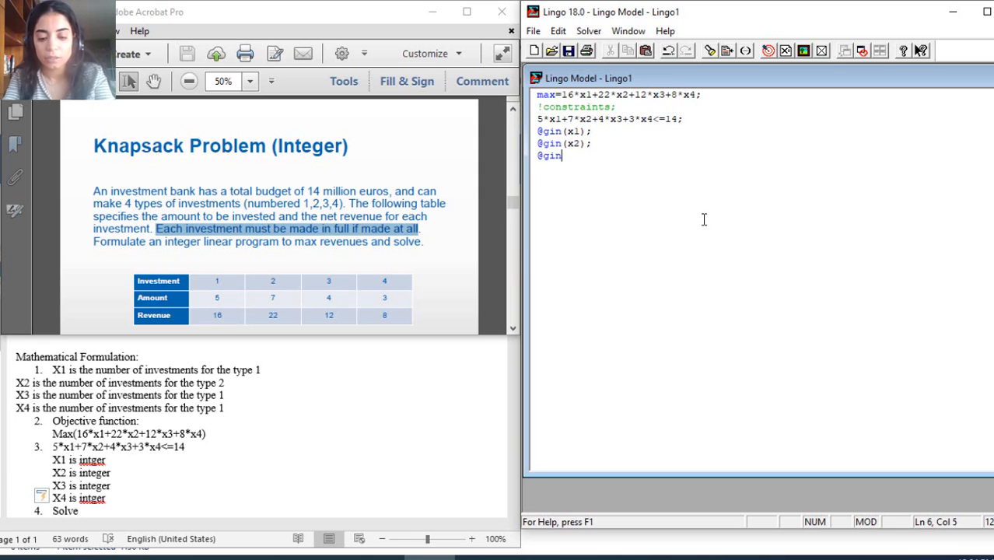
type("(x3);")
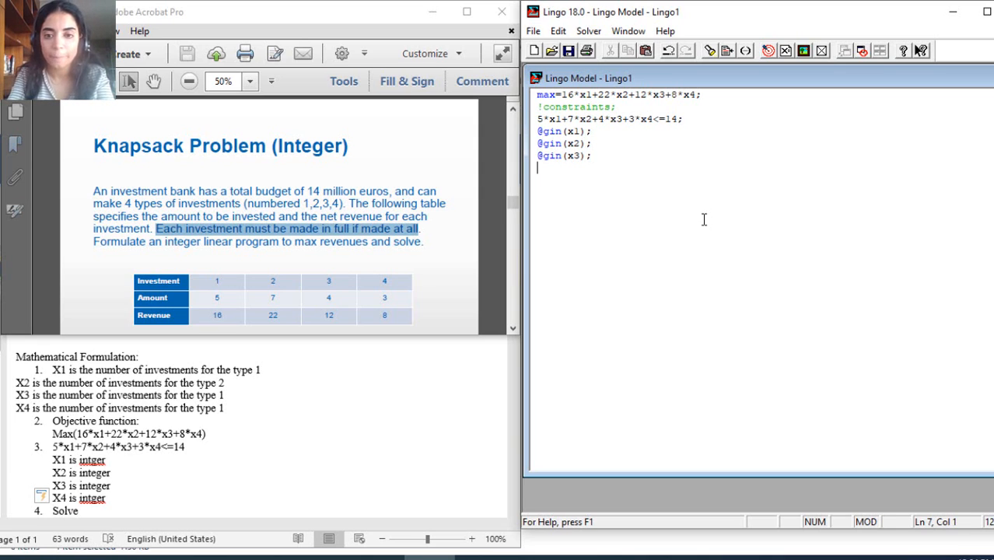
type("@g")
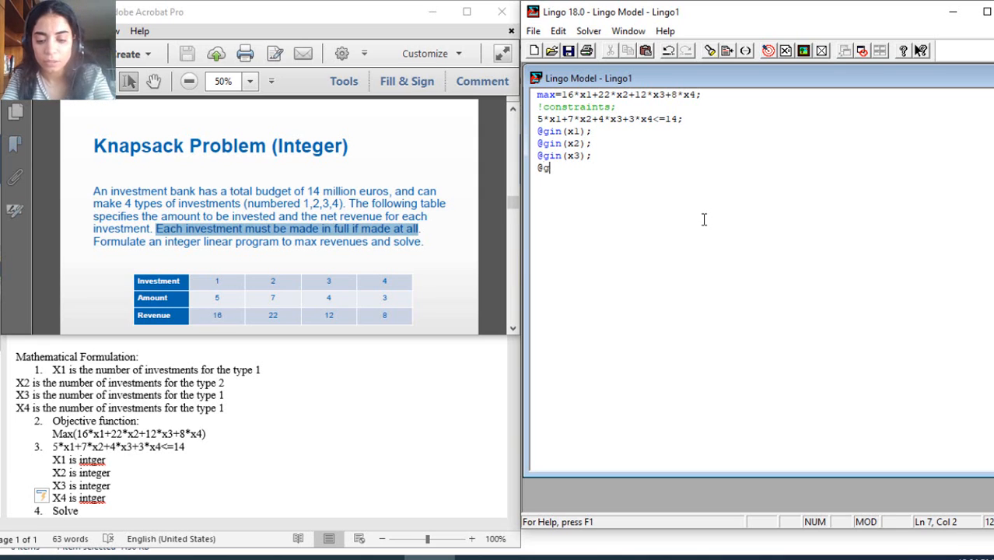
type("in(x4);")
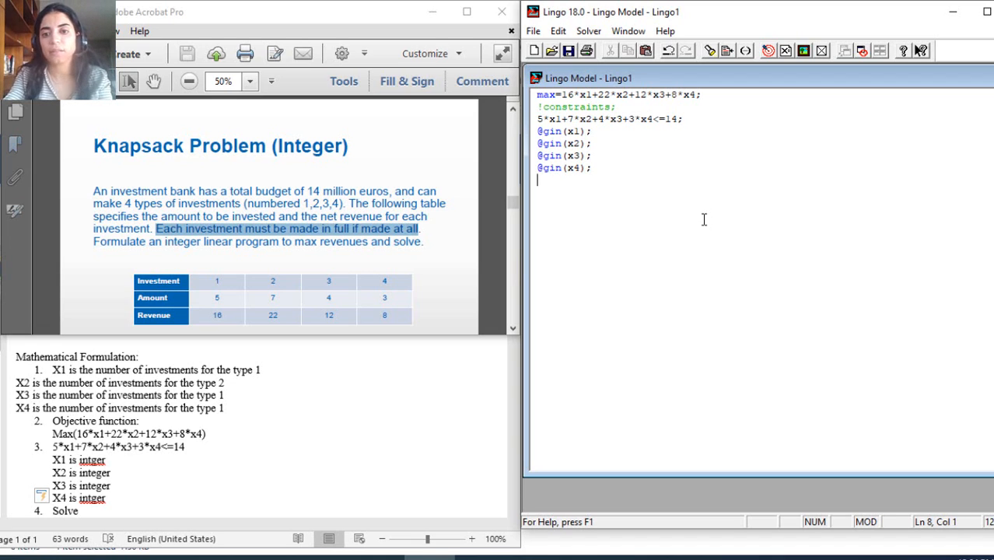
mouse_move(615, 87)
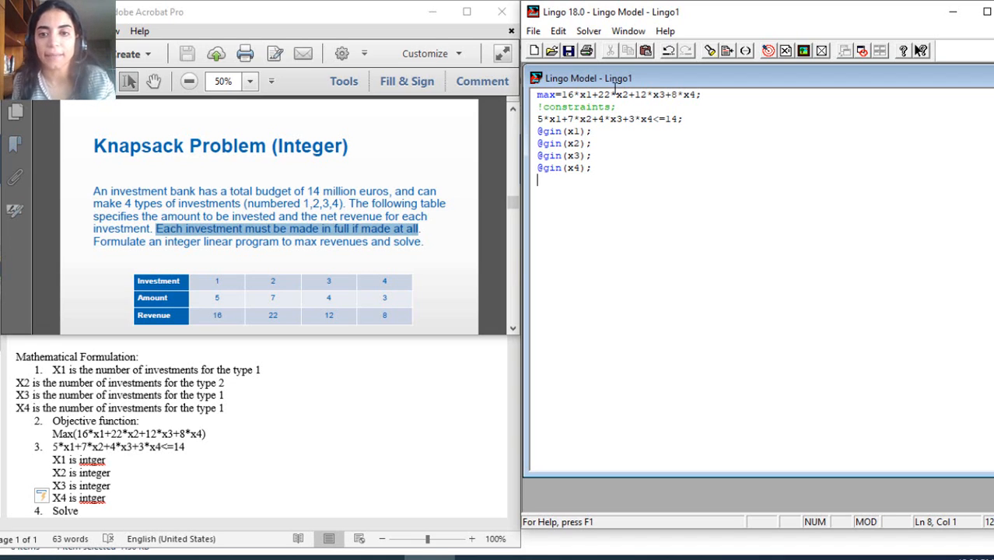
- Solve the model via Solver > Solve and read the Solution Report: objective 44 with X1=2, X3=1
left_click(588, 31)
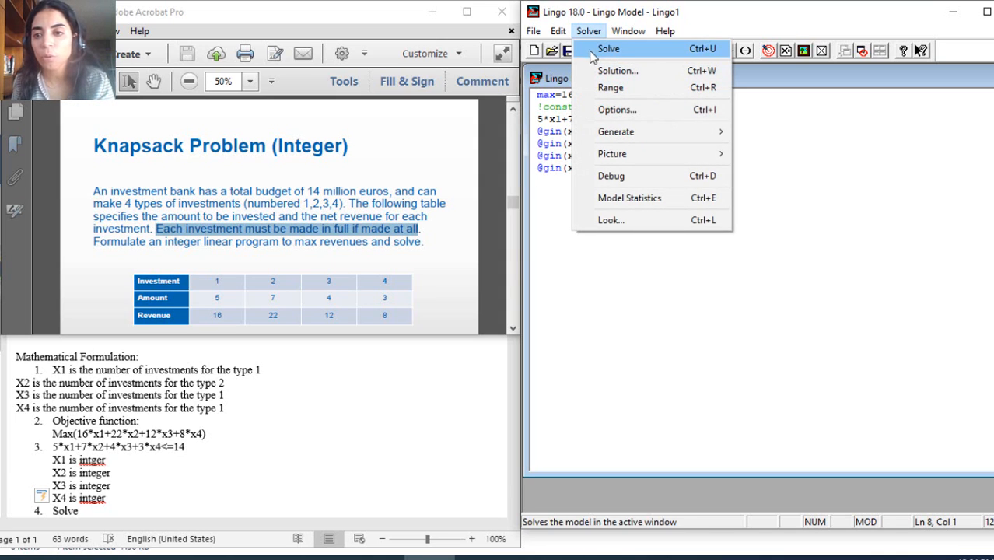
left_click(608, 48)
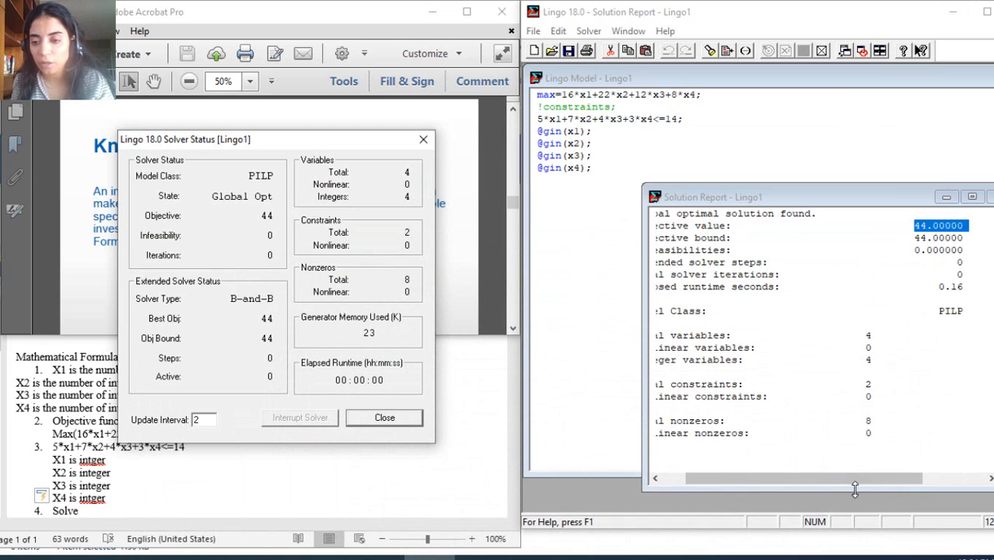
scroll("left", 3)
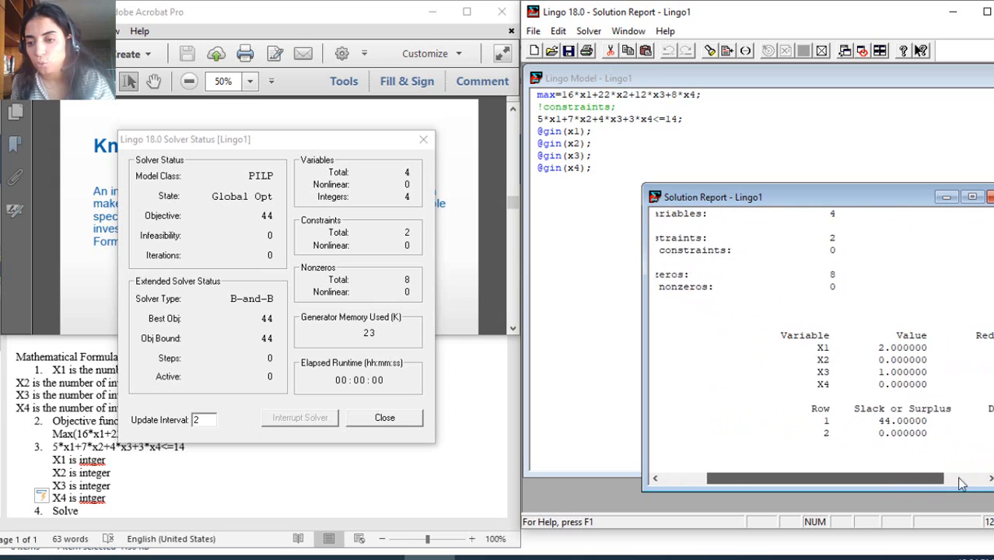
scroll("right", 3)
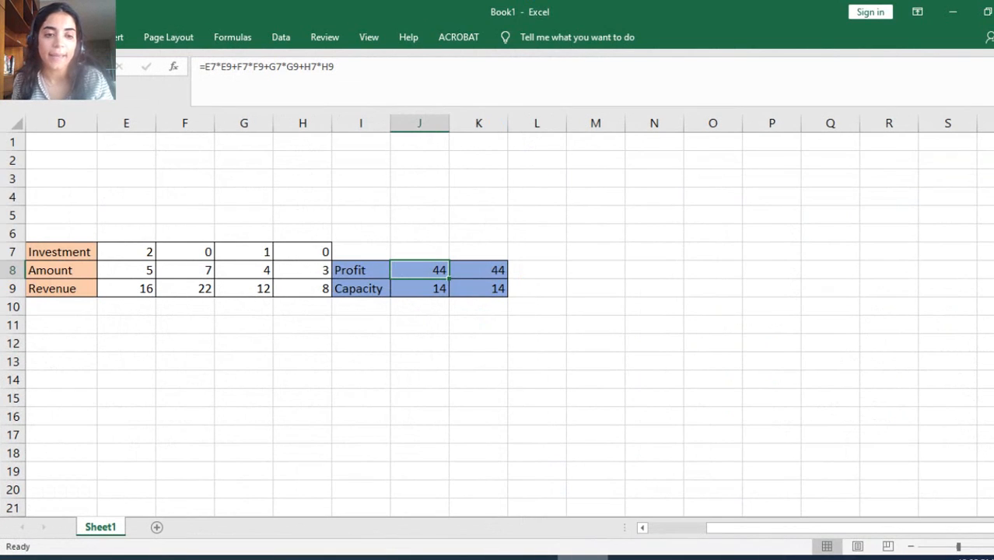
- Check cell G7 in the Excel sheet, where investments 2,0,1,0 give profit 44
left_click(243, 252)
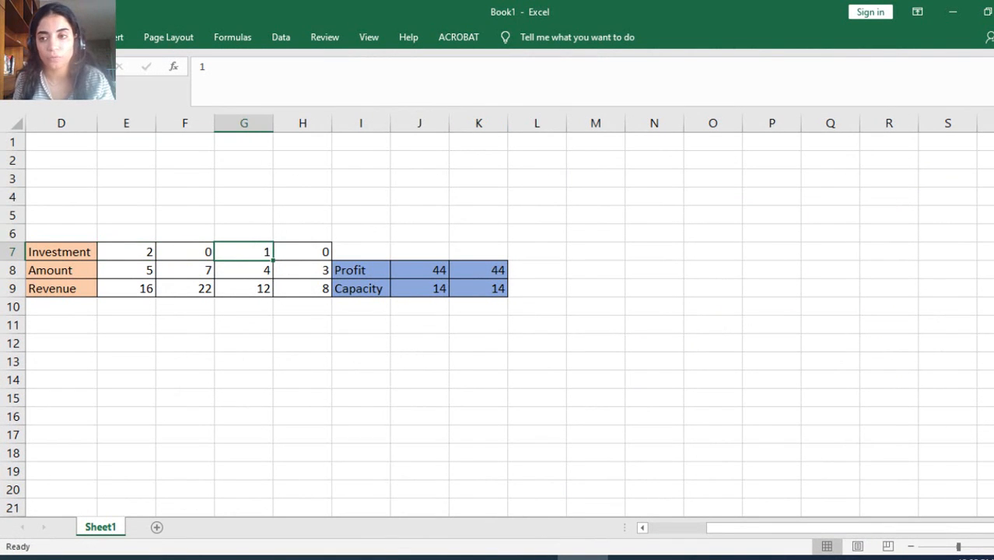